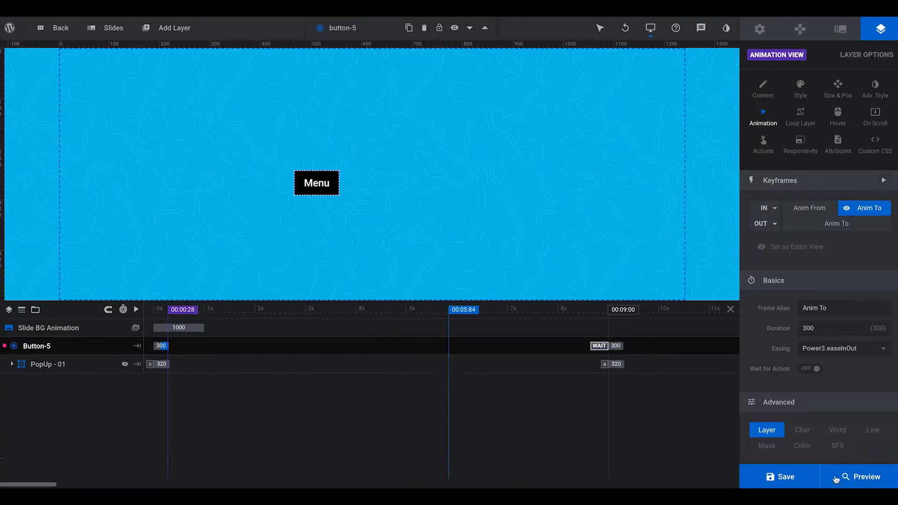
Preview the slide and test the Menu button twice before returning to the editor
left_click(859, 477)
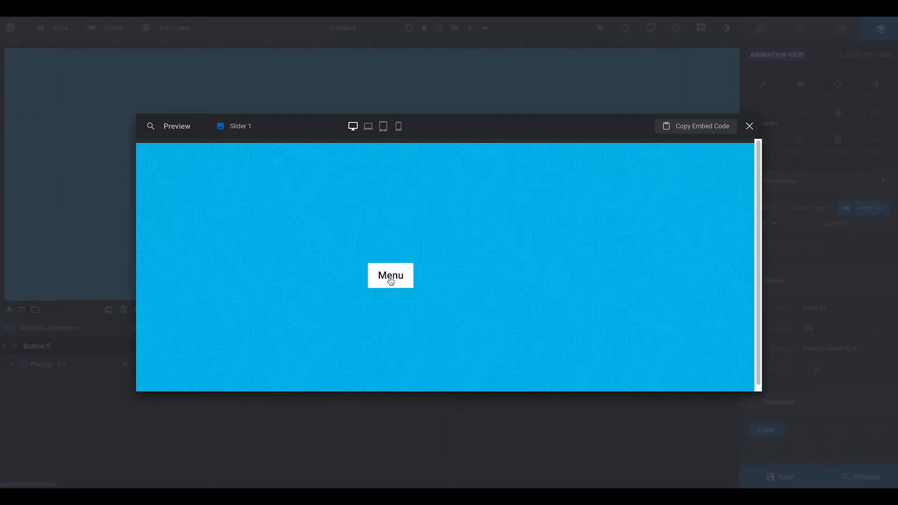
left_click(390, 275)
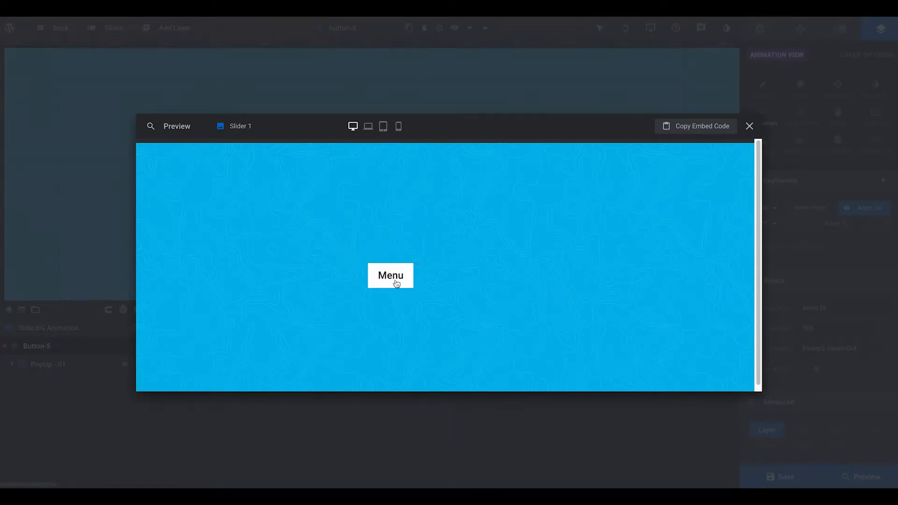
left_click(390, 275)
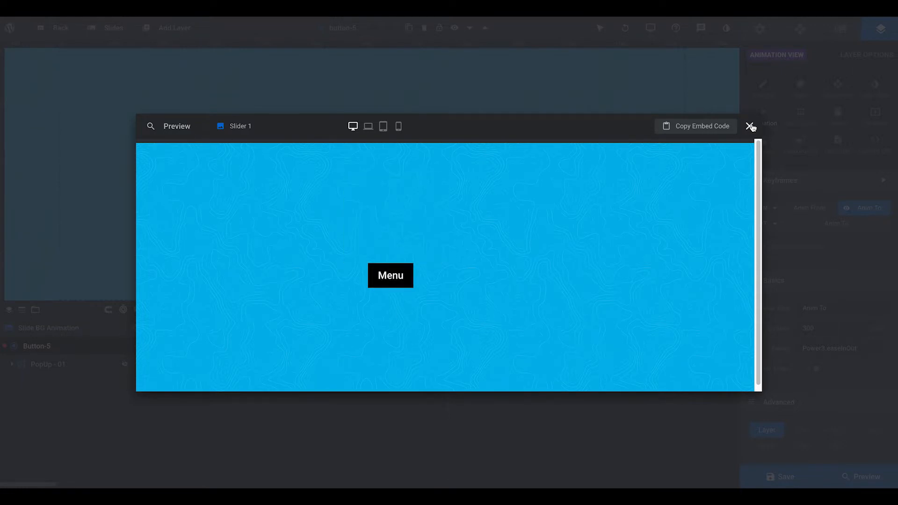
left_click(748, 127)
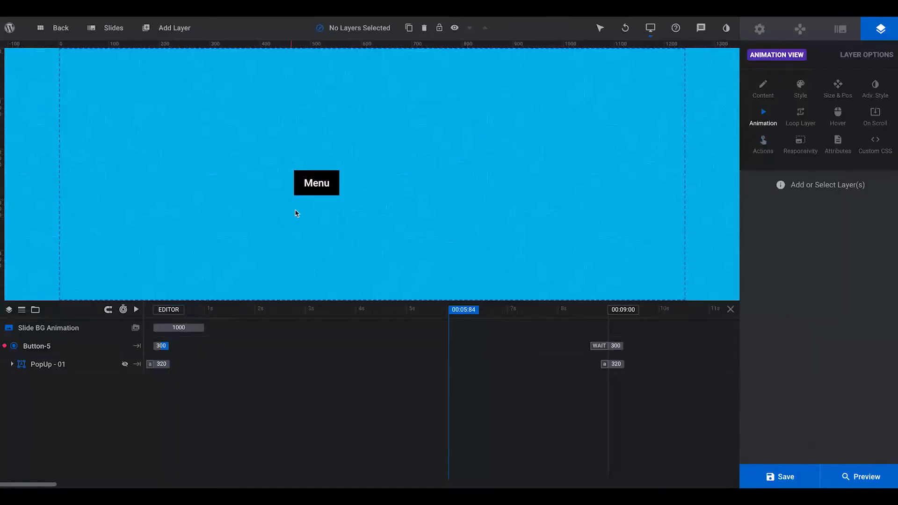
Make the PopUp - 01 group visible, select it and expand its child layers
left_click(37, 346)
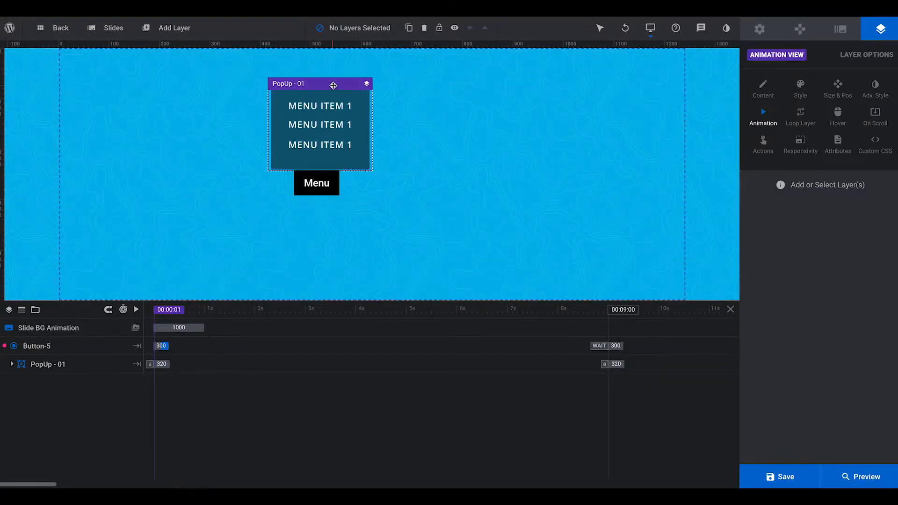
left_click(160, 364)
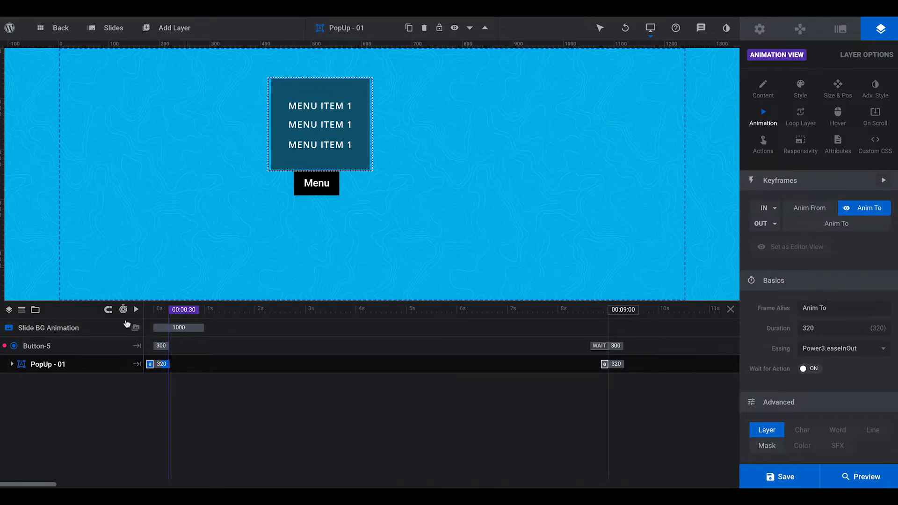
left_click(12, 364)
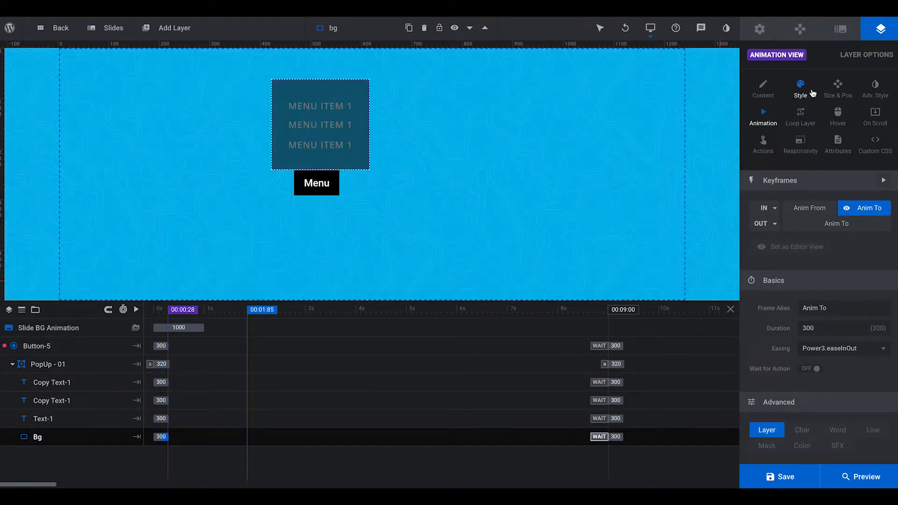
Fill the popup's Bg layer with solid blue #007aff via the Style colour picker
left_click(801, 85)
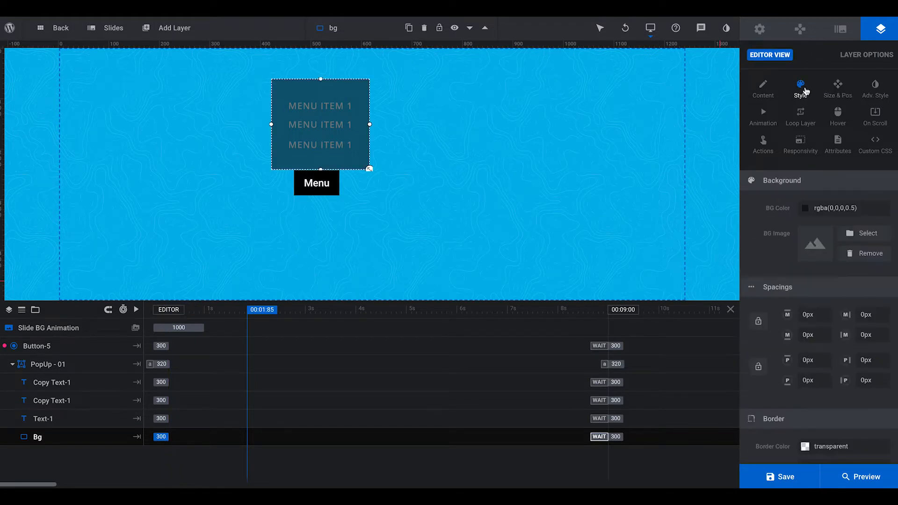
left_click(805, 207)
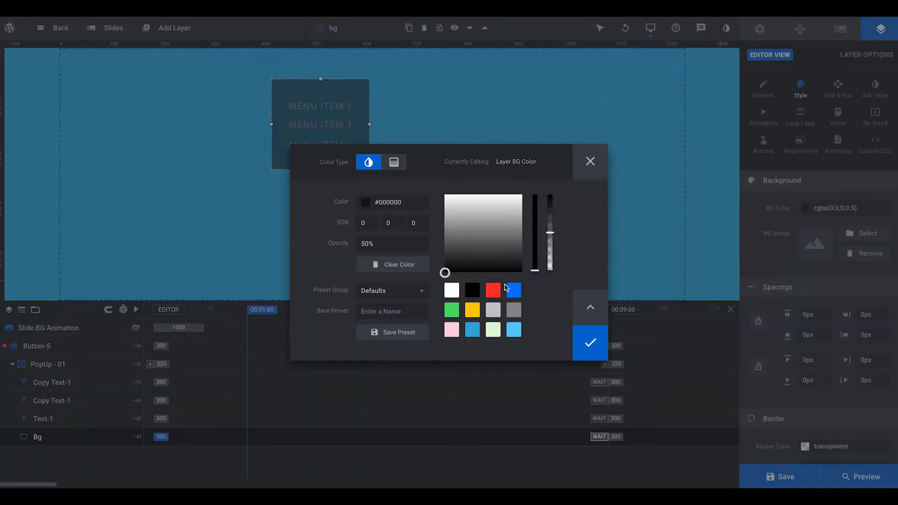
left_click(513, 290)
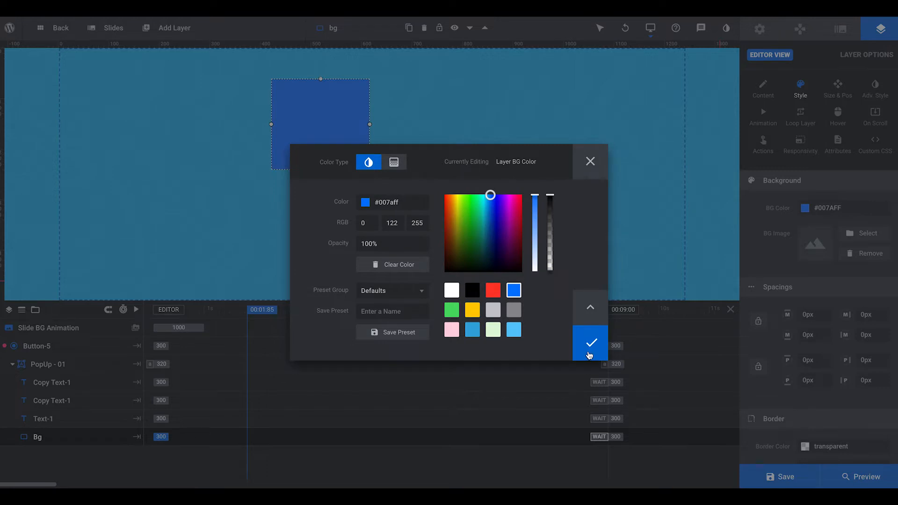
left_click(590, 343)
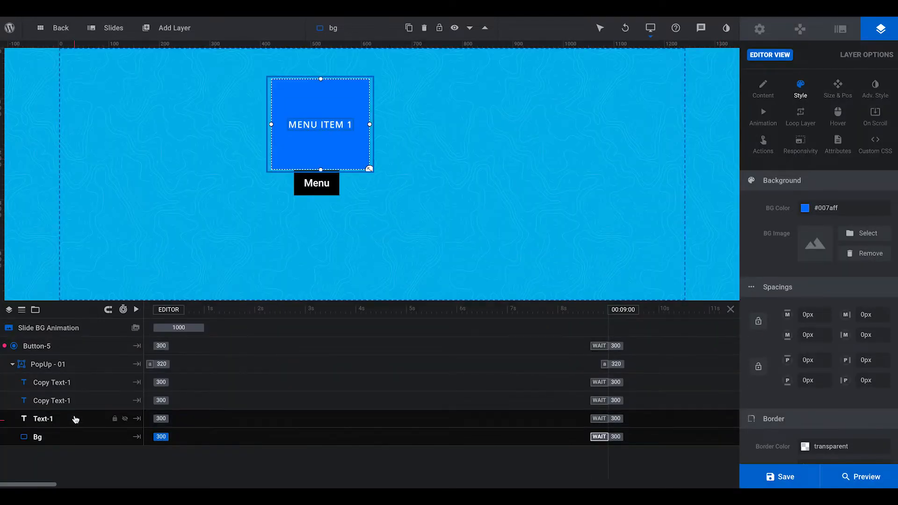
left_click(53, 382)
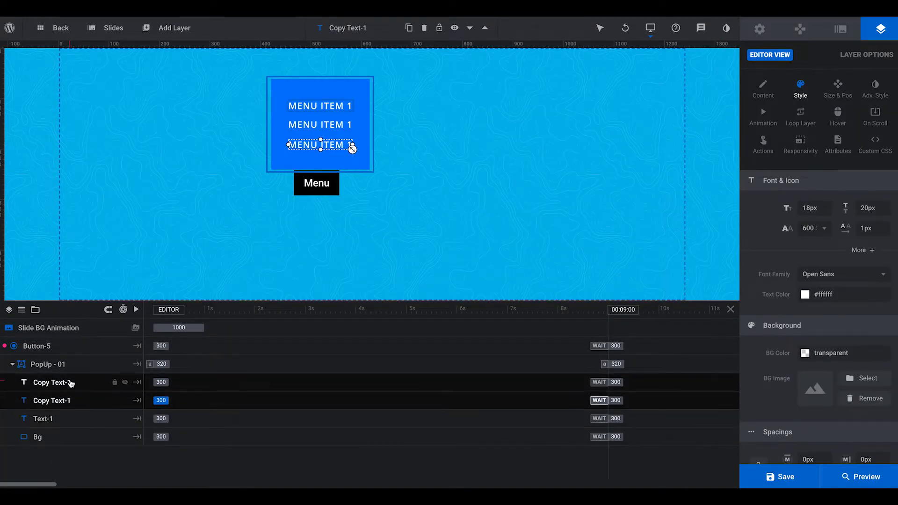
Add a new Button layer with the content 'Menu Item'
left_click(174, 28)
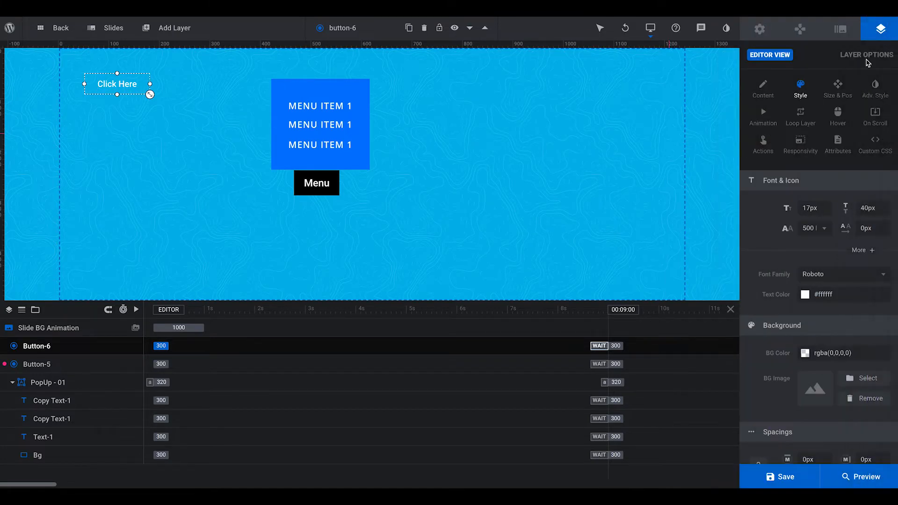
left_click(764, 86)
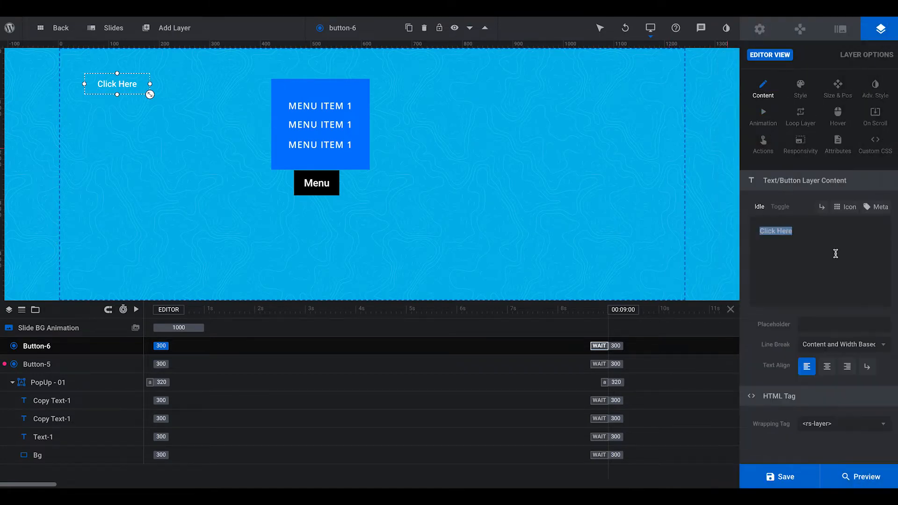
type("Menu Item 1")
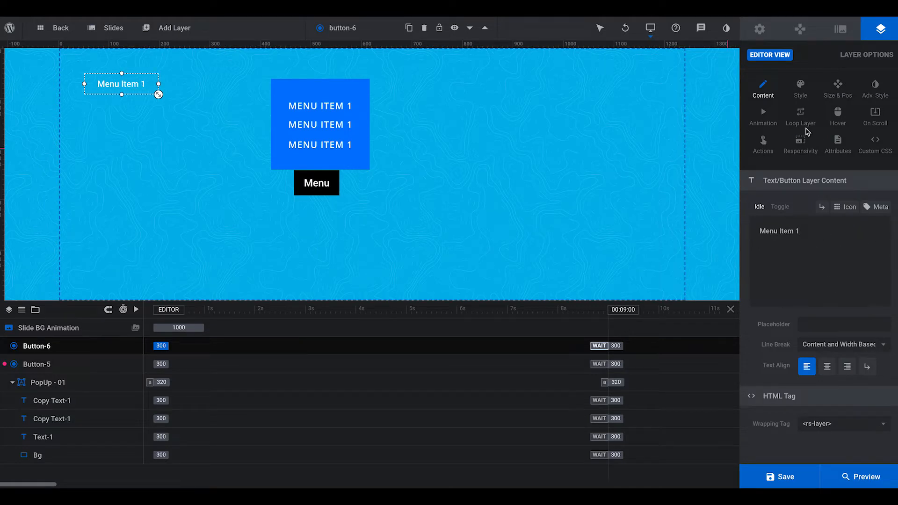
Adjust the button's style and its position and size settings
left_click(801, 88)
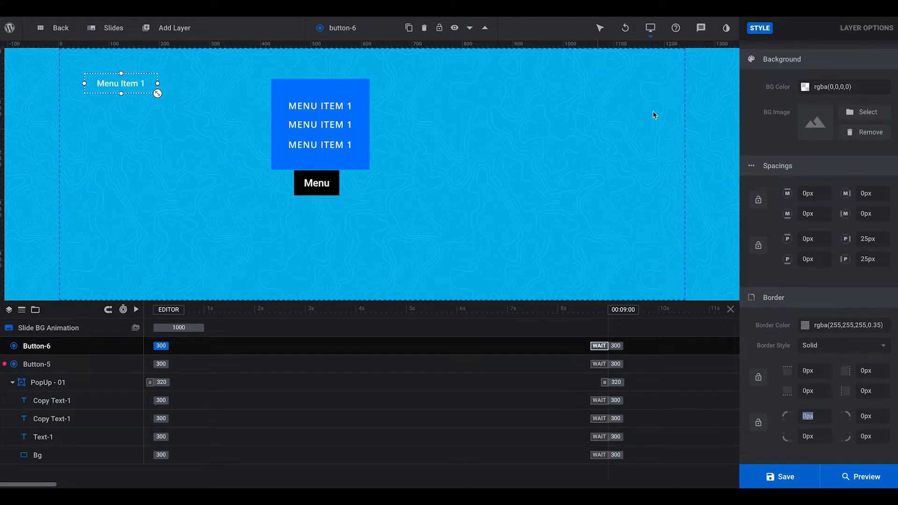
left_click(837, 89)
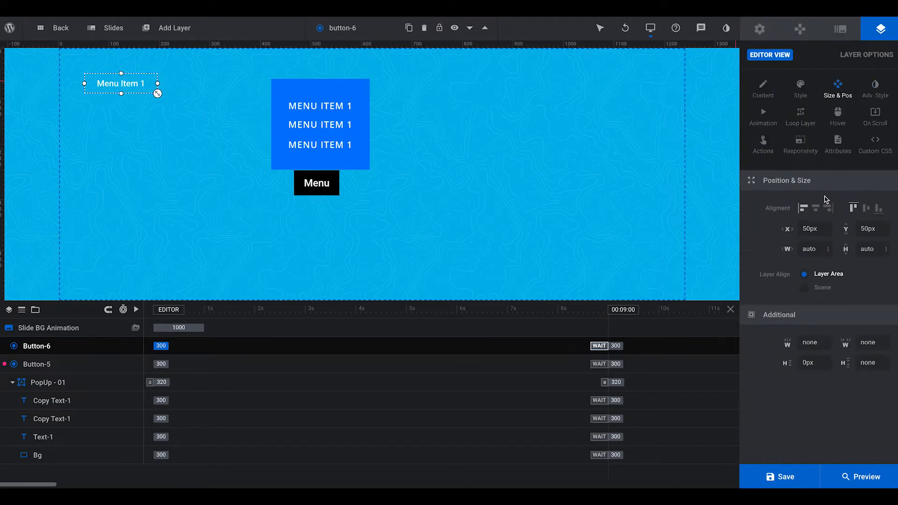
left_click(865, 208)
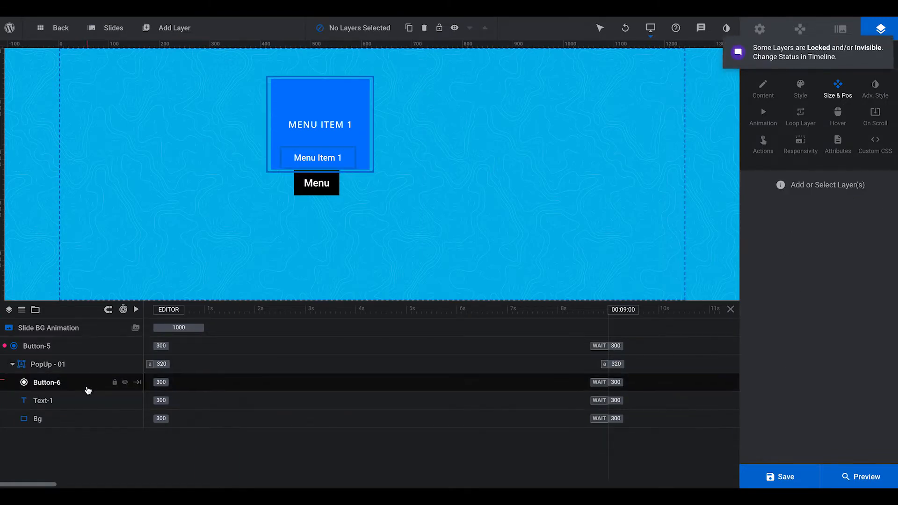
Delete the leftover MENU ITEM 1 text label and center the button horizontally
left_click(43, 401)
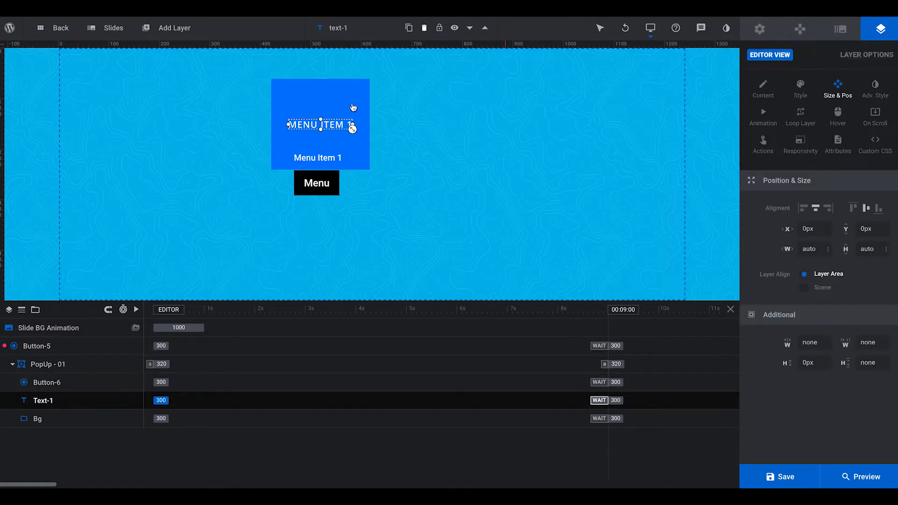
left_click(46, 382)
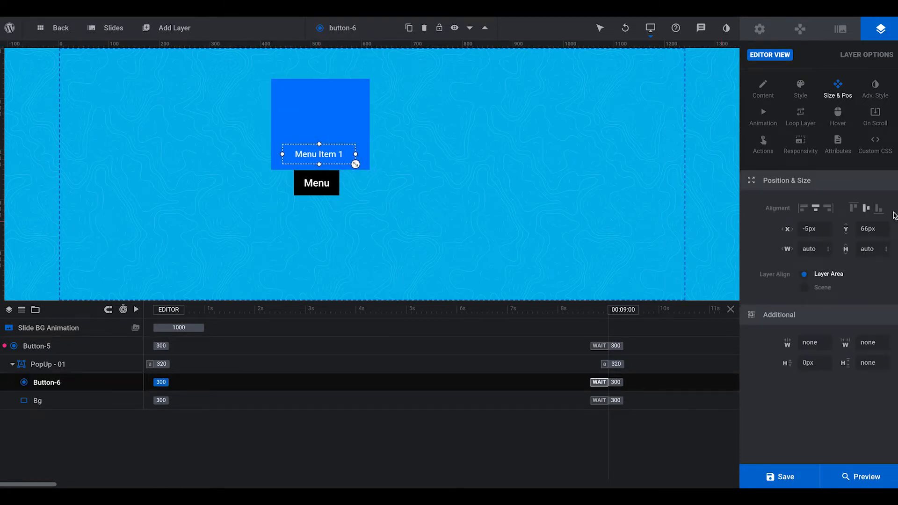
left_click(409, 27)
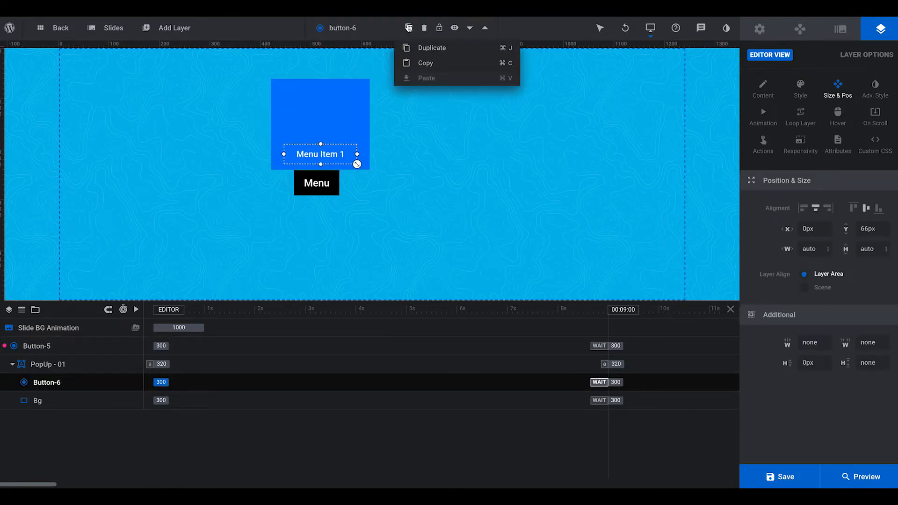
Duplicate the Menu Item 1 button into a vertical stack and select the popup group
left_click(432, 48)
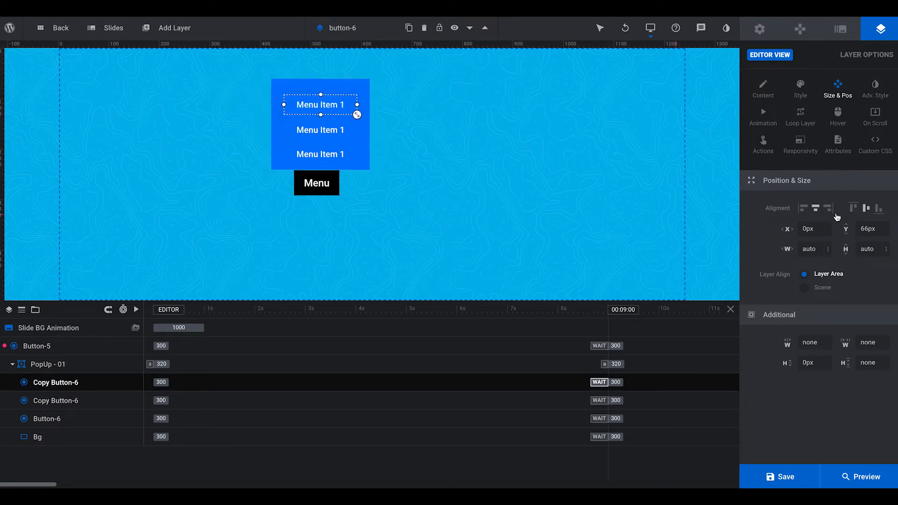
mouse_move(301, 239)
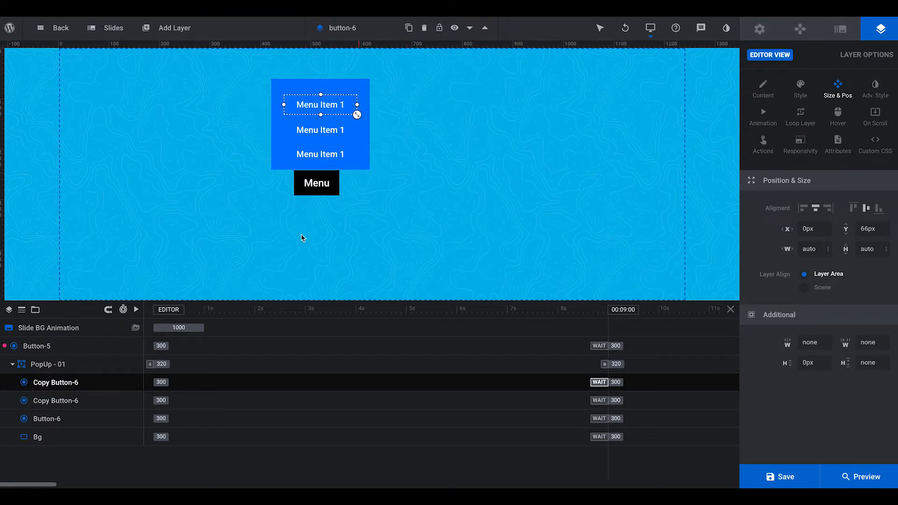
left_click(47, 364)
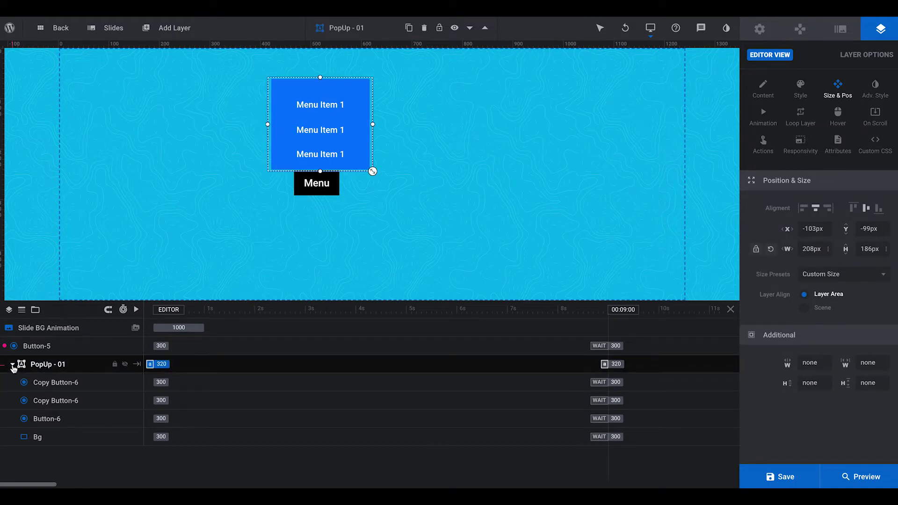
Collapse PopUp - 01, select the Menu button and remove its existing toggle action
left_click(11, 364)
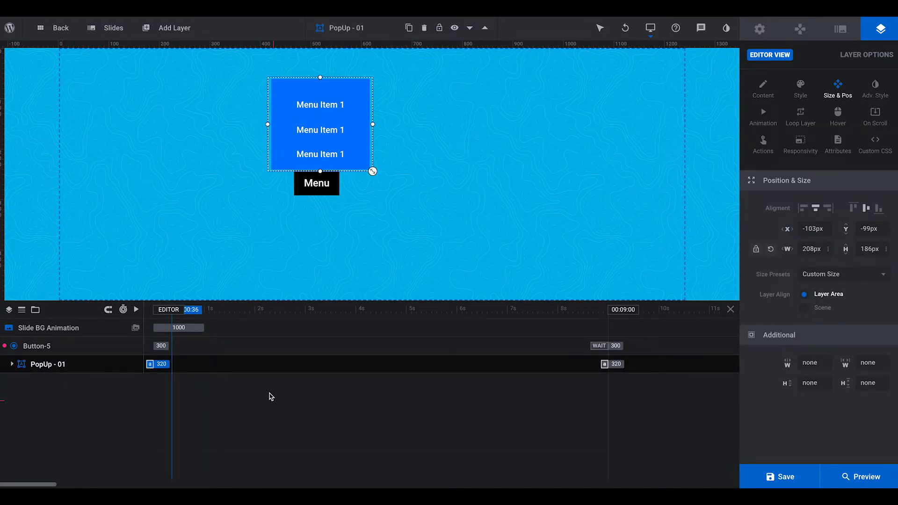
left_click(316, 183)
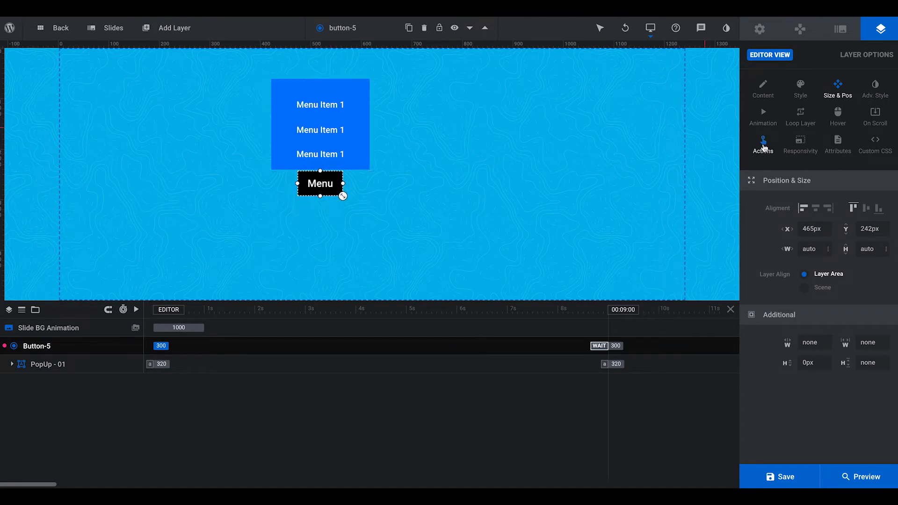
left_click(764, 141)
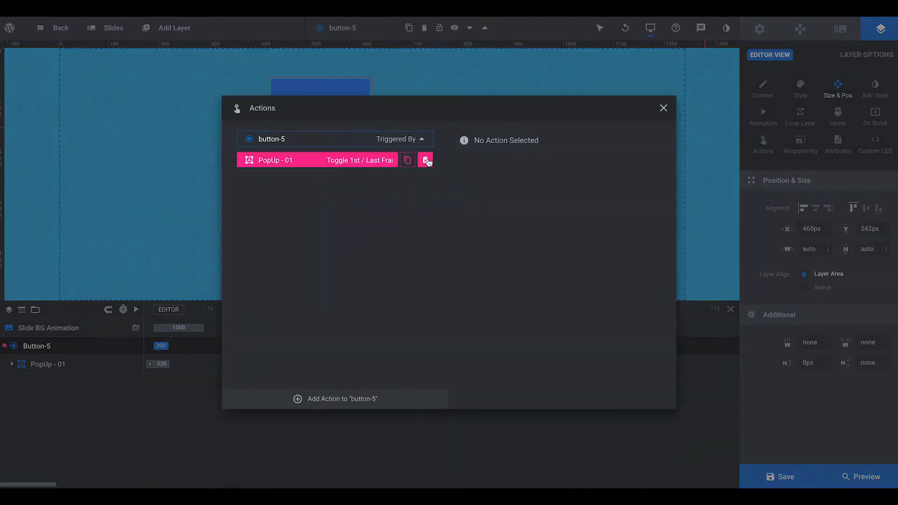
Add a Simple Link action to the button and bring up the action type list again
left_click(426, 160)
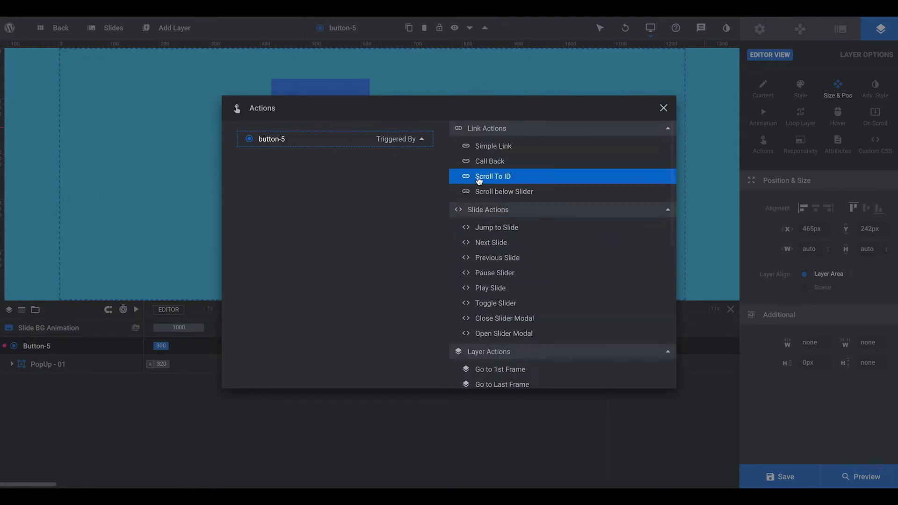
mouse_move(432, 195)
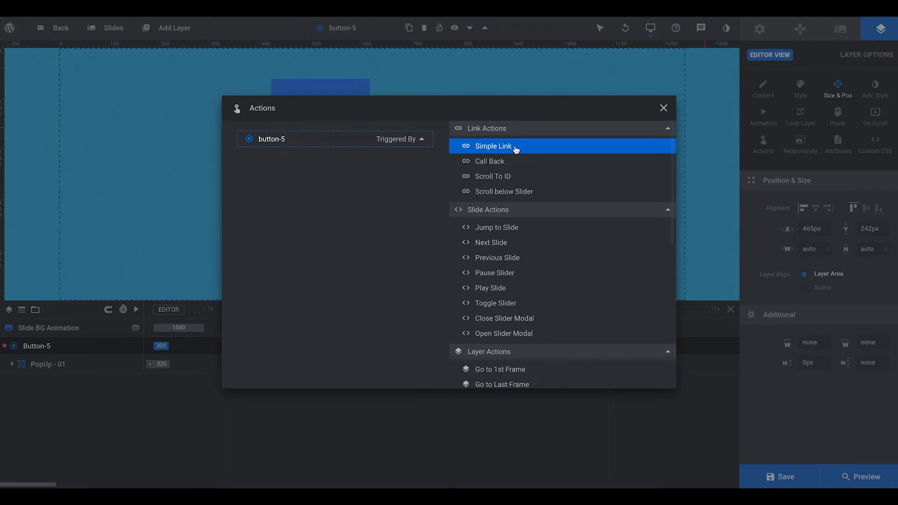
left_click(493, 146)
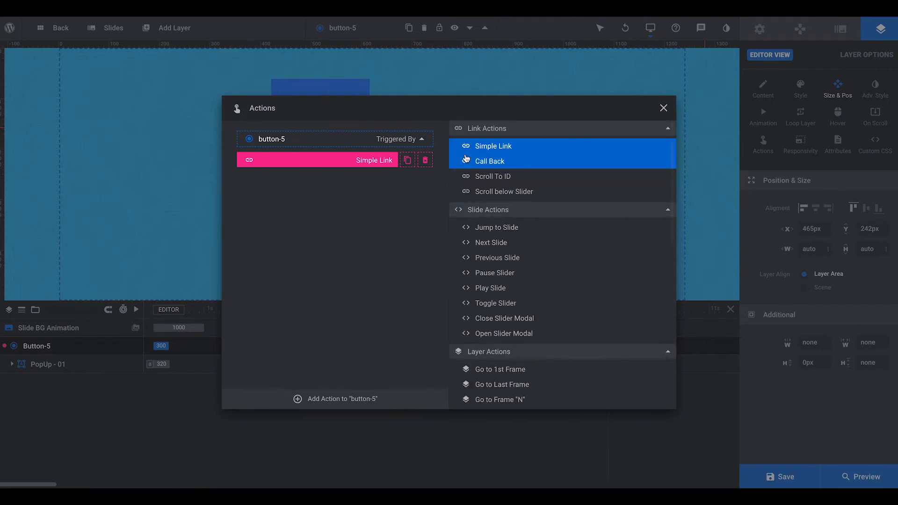
left_click(493, 146)
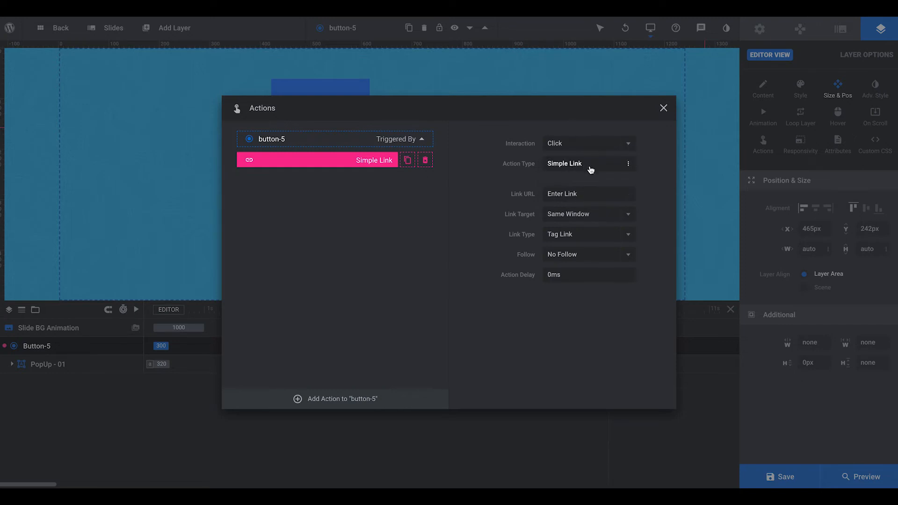
mouse_move(598, 172)
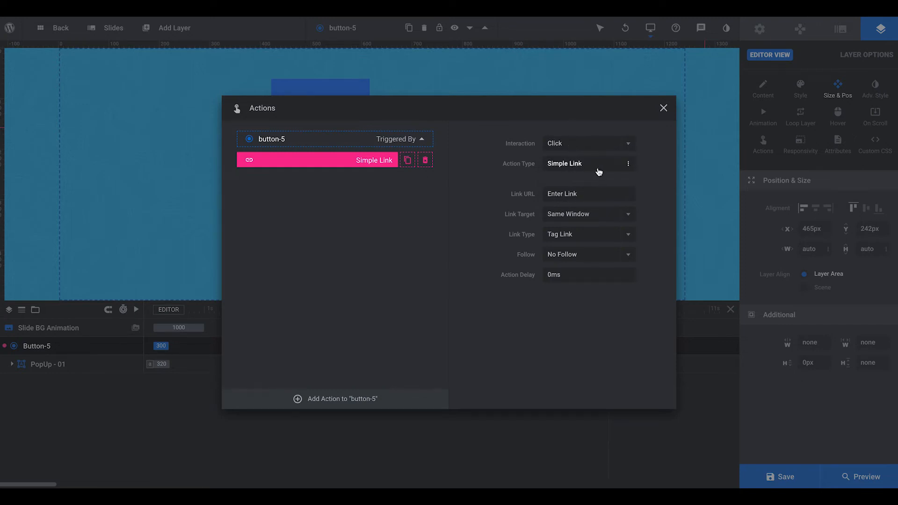
left_click(590, 163)
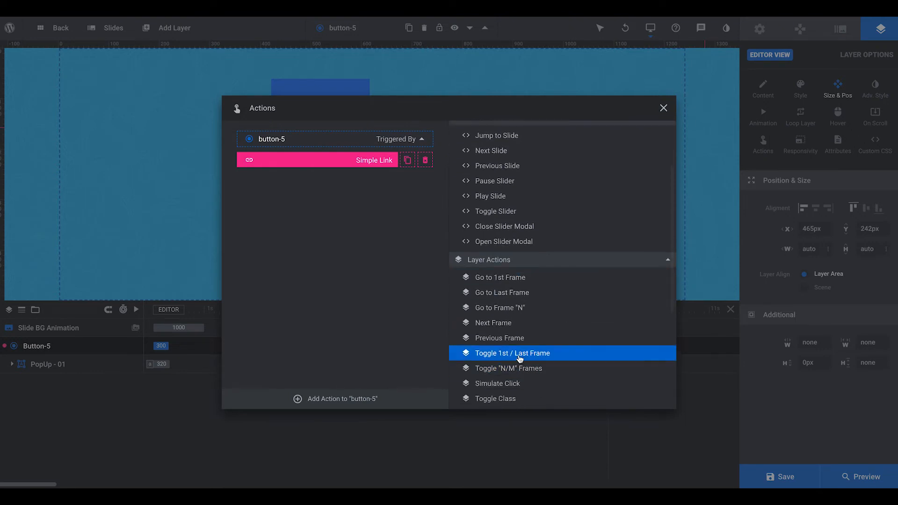
Set Toggle 1st / Last Frame on PopUp - 01, start Untoggled (Hidden), Reset Children Timelines on
left_click(513, 353)
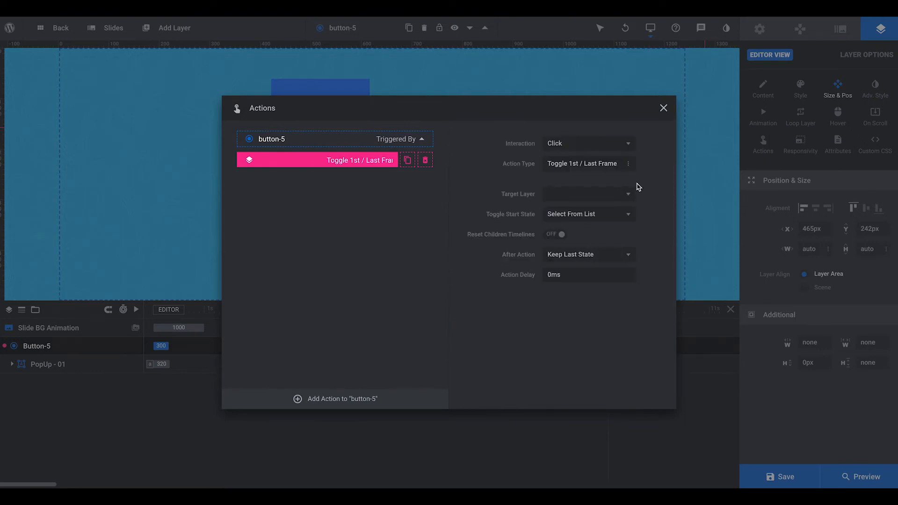
left_click(588, 194)
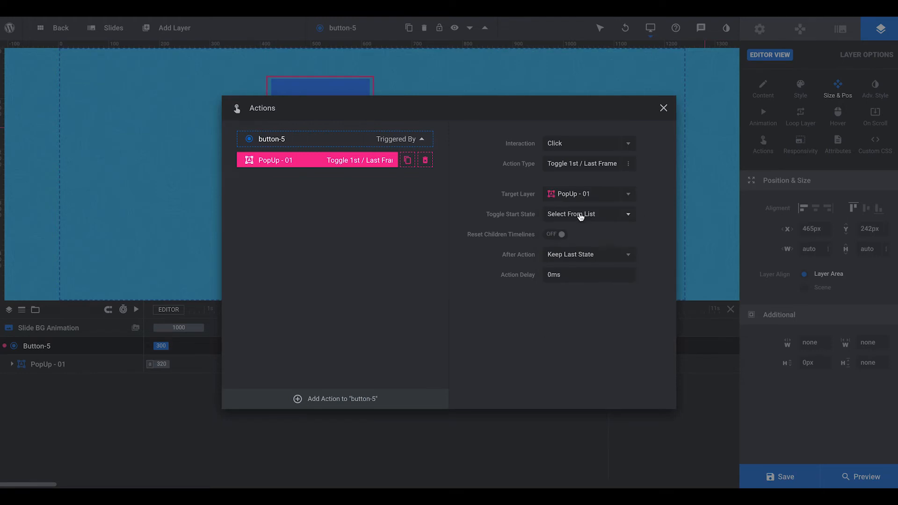
left_click(589, 215)
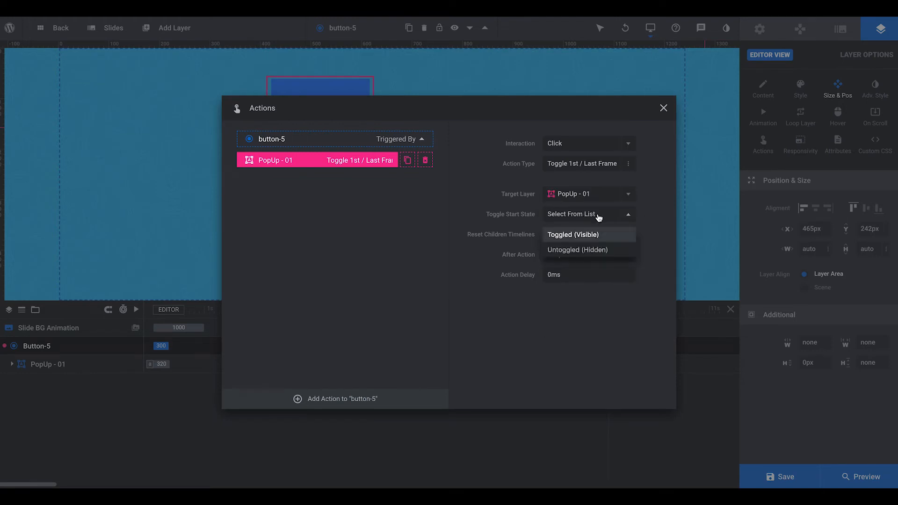
left_click(578, 250)
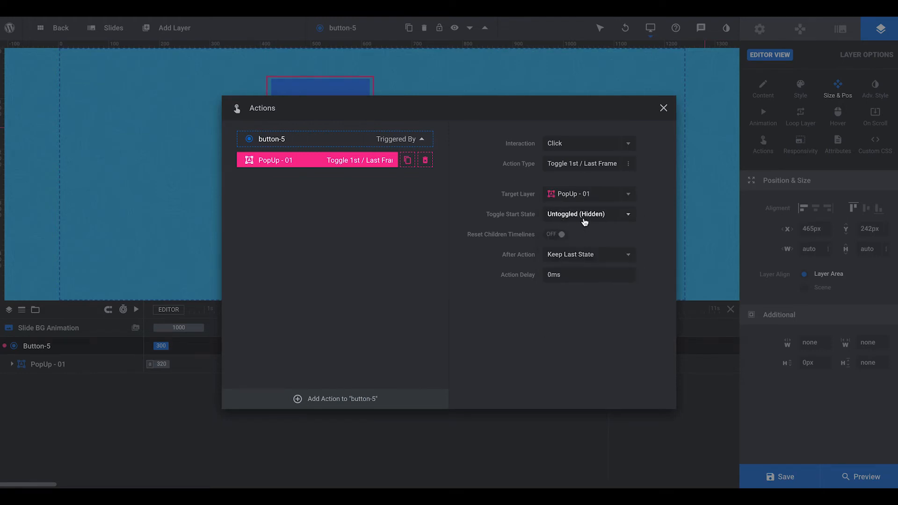
mouse_move(573, 216)
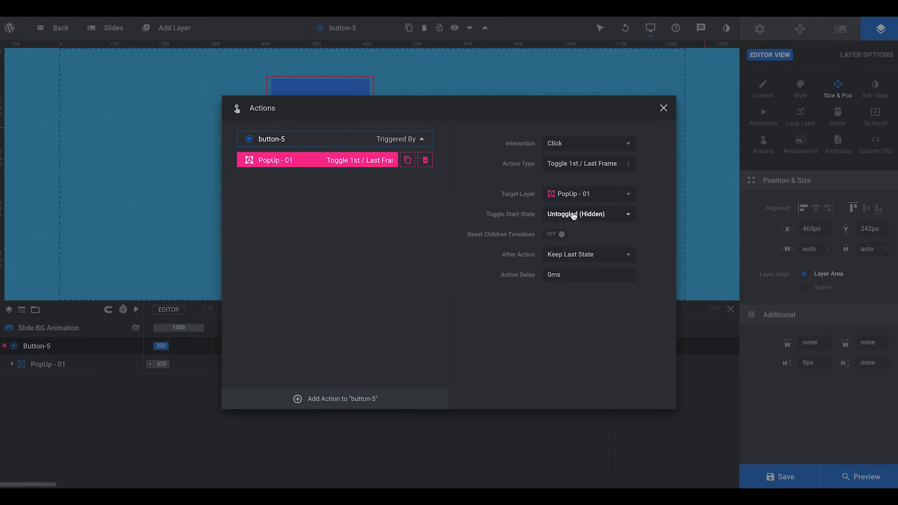
left_click(554, 234)
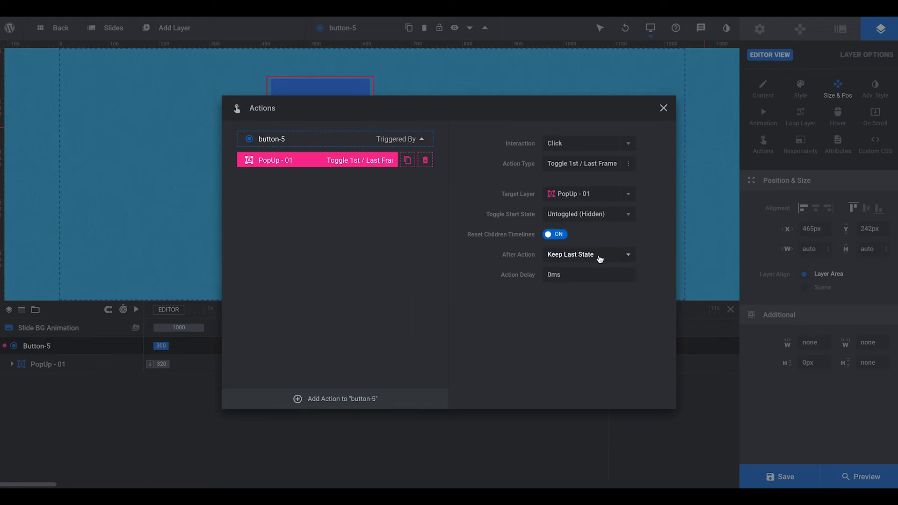
mouse_move(645, 189)
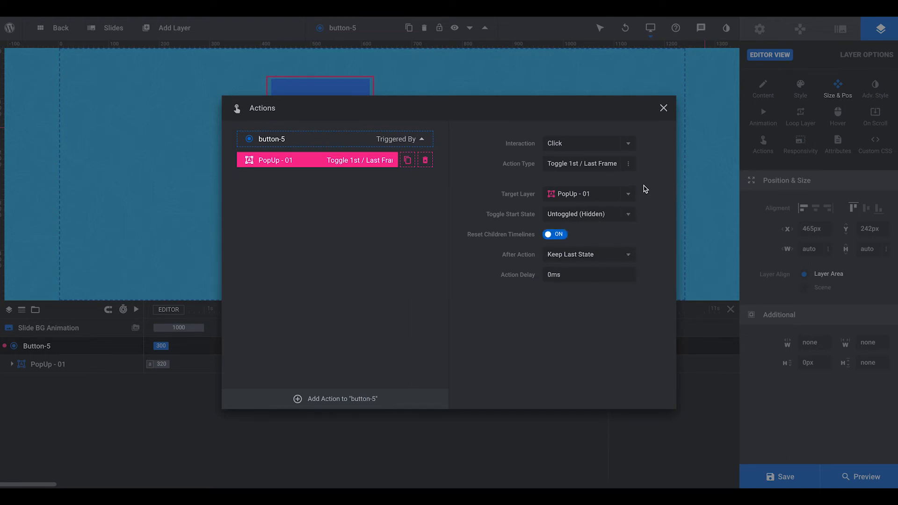
mouse_move(509, 145)
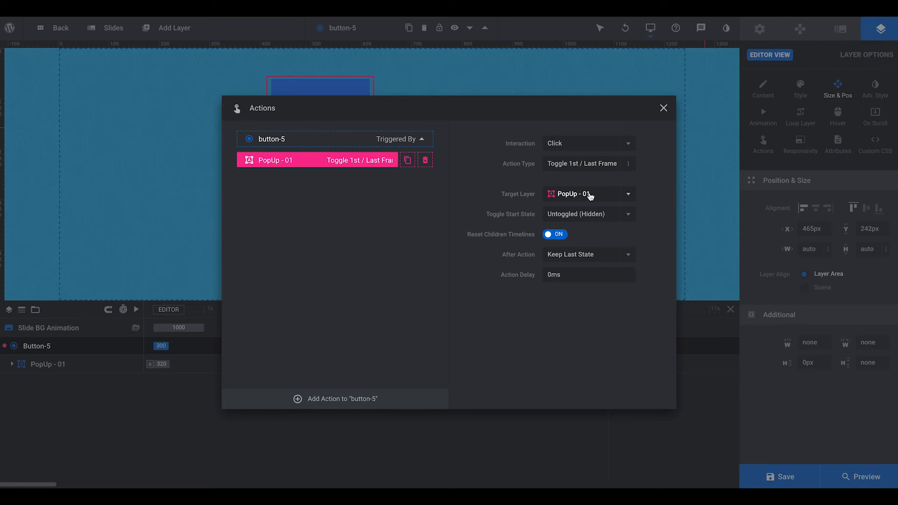
Close the Actions dialog and save the slide
left_click(664, 108)
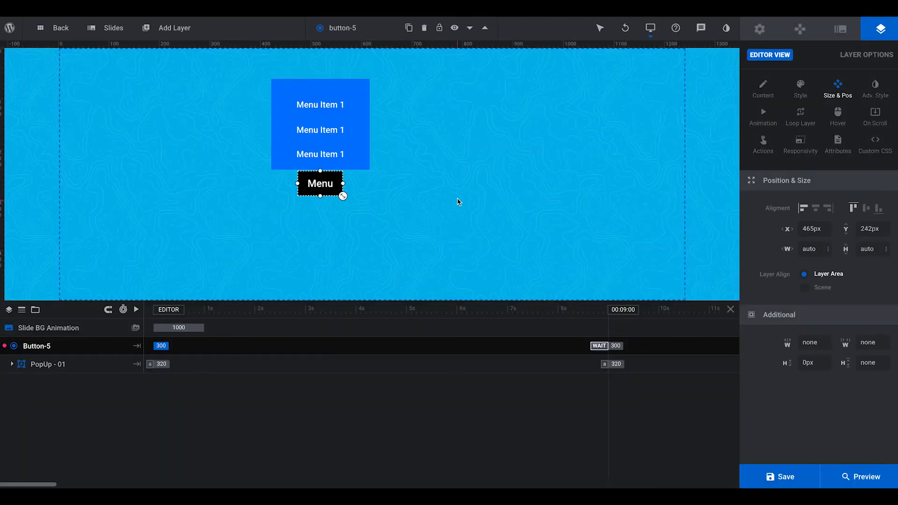
left_click(779, 476)
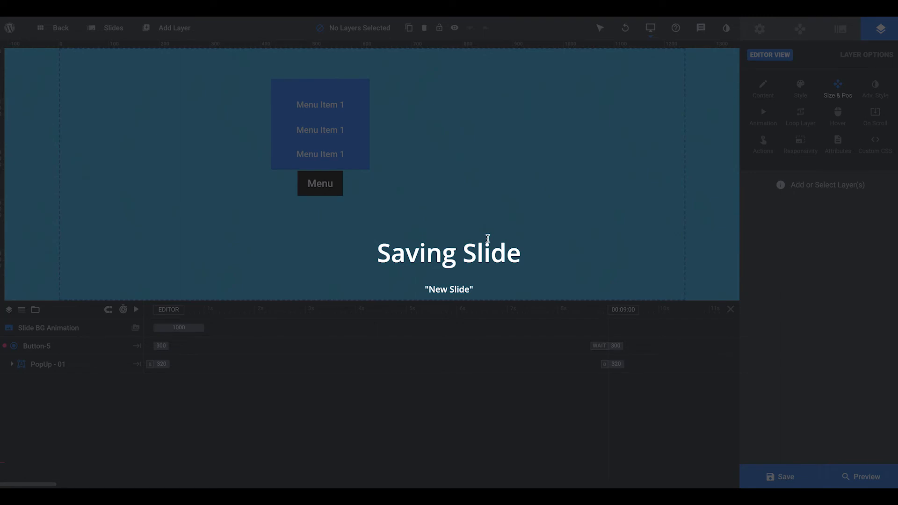
left_click(780, 477)
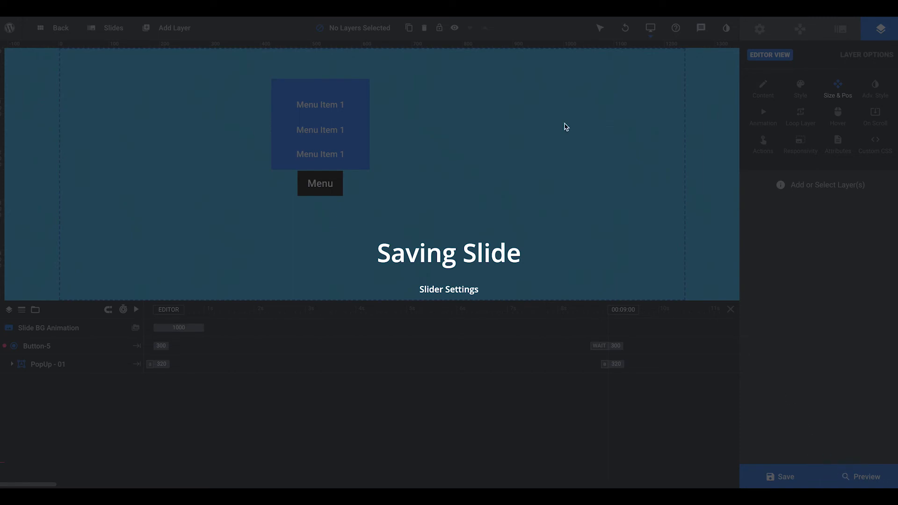
mouse_move(777, 396)
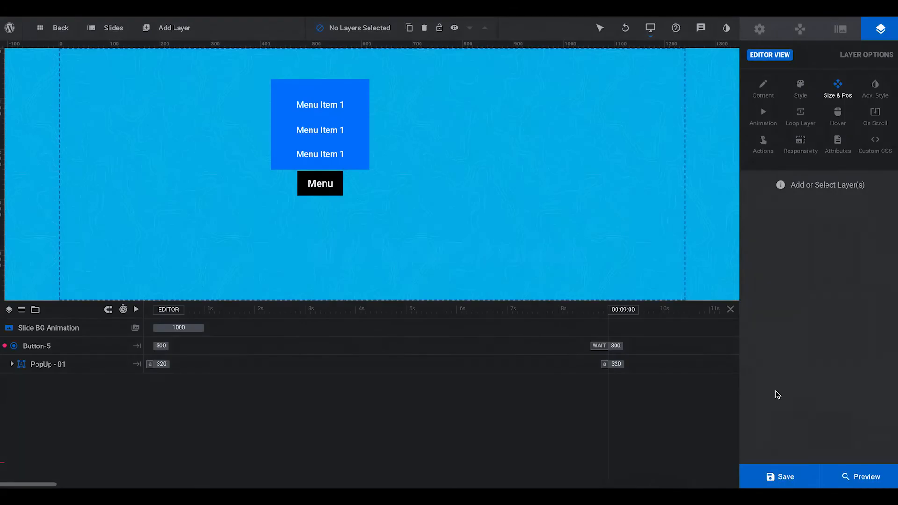
left_click(860, 477)
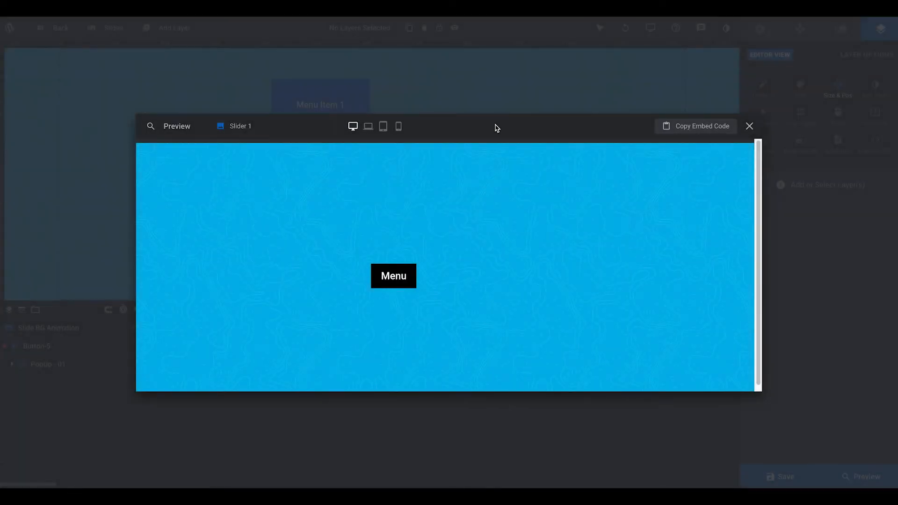
mouse_move(607, 307)
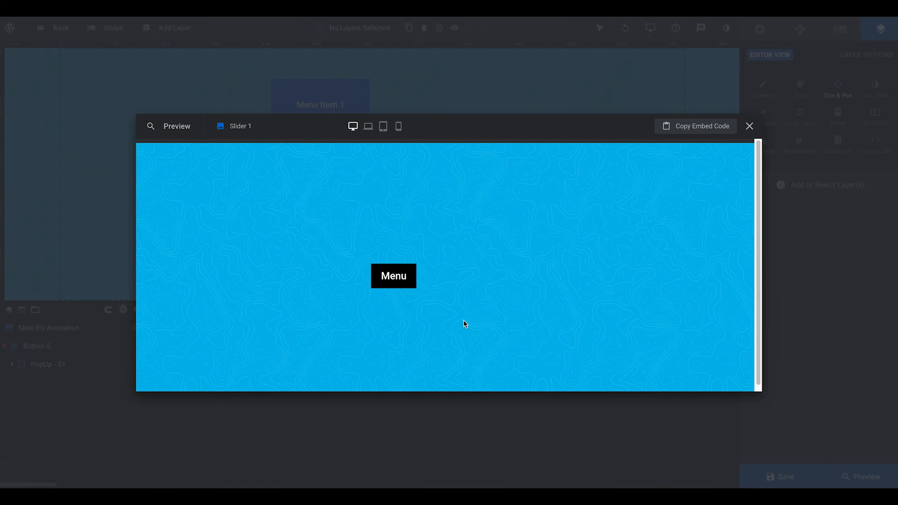
left_click(393, 276)
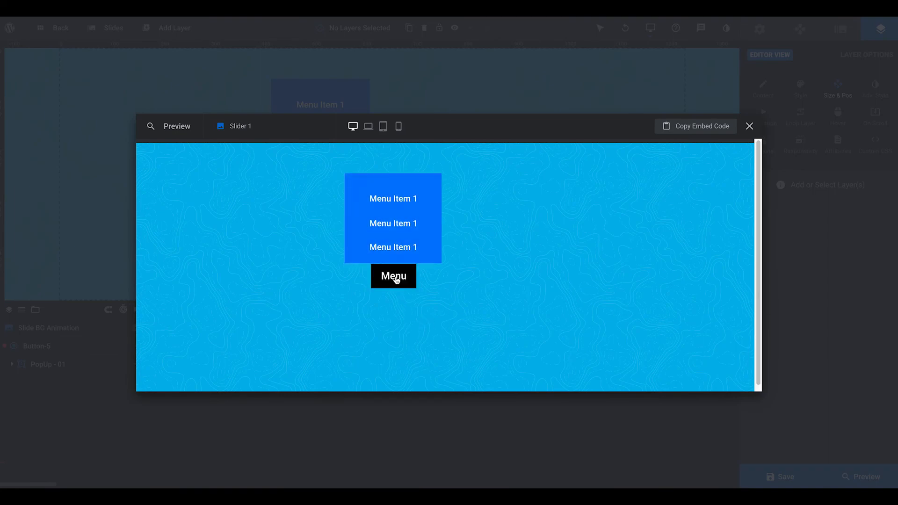
left_click(393, 277)
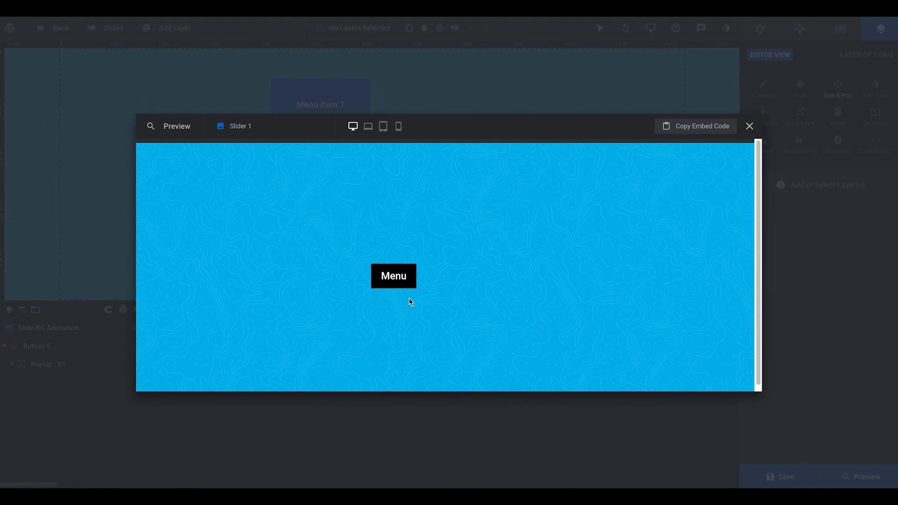
left_click(393, 276)
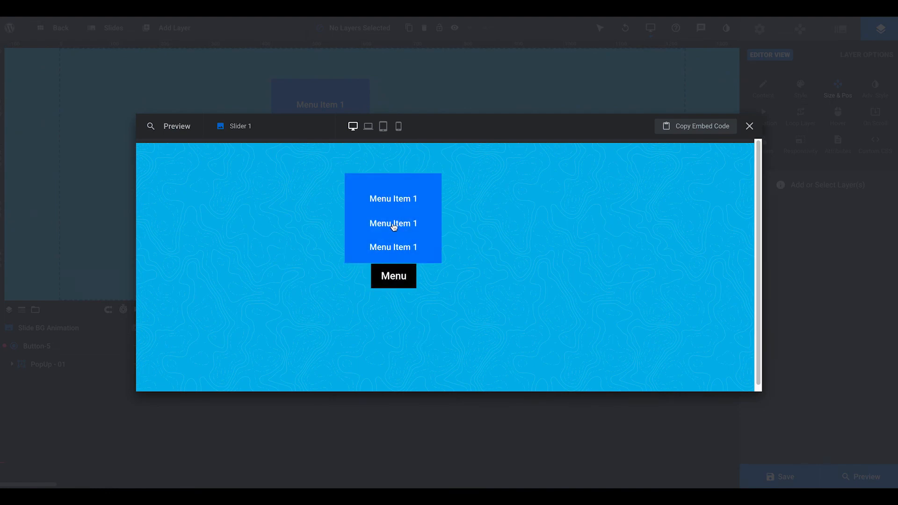
mouse_move(397, 229)
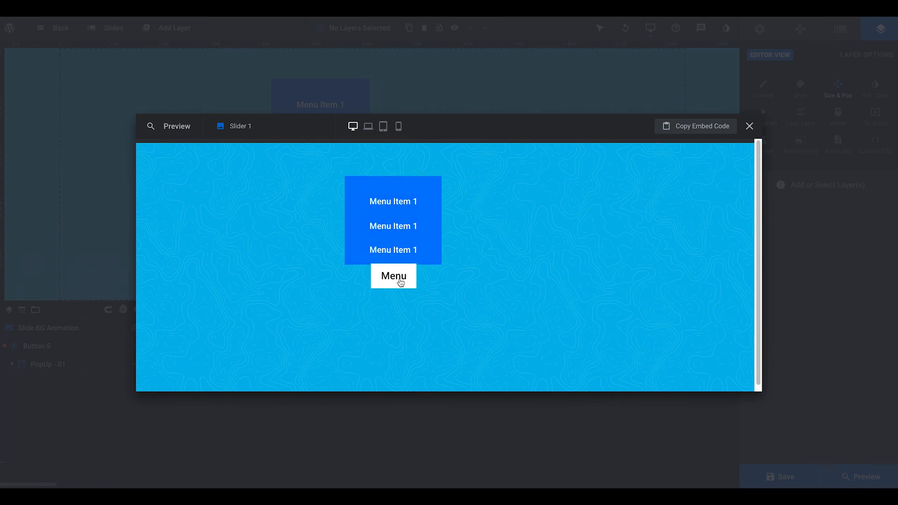
left_click(749, 125)
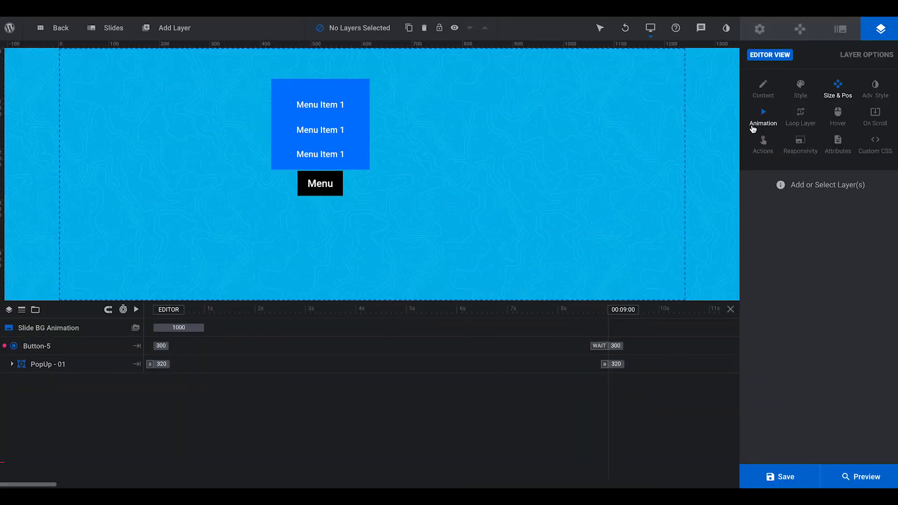